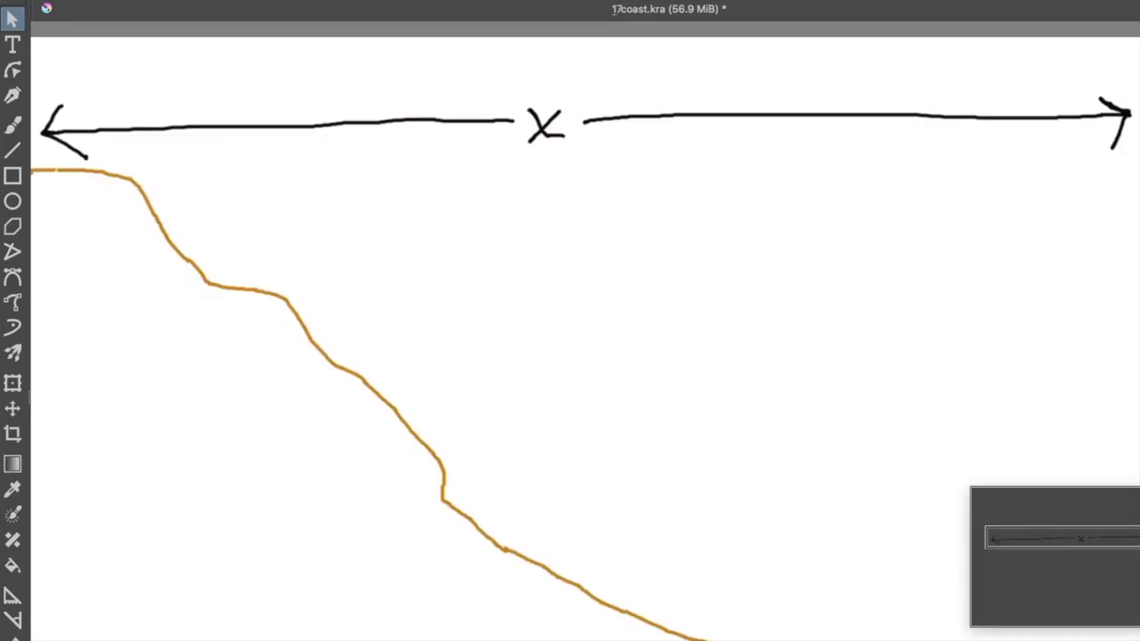
With the Freehand Brush, fill the land solid orange and paint light-blue and pale-cyan water bands beside it
click(12, 125)
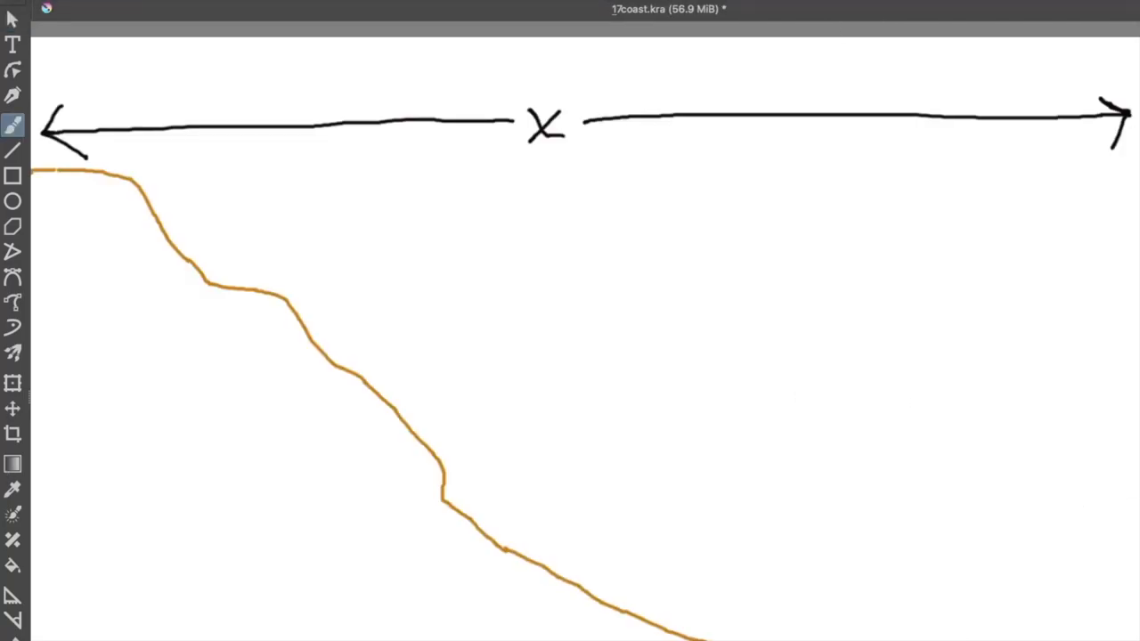
mouse_move(54, 213)
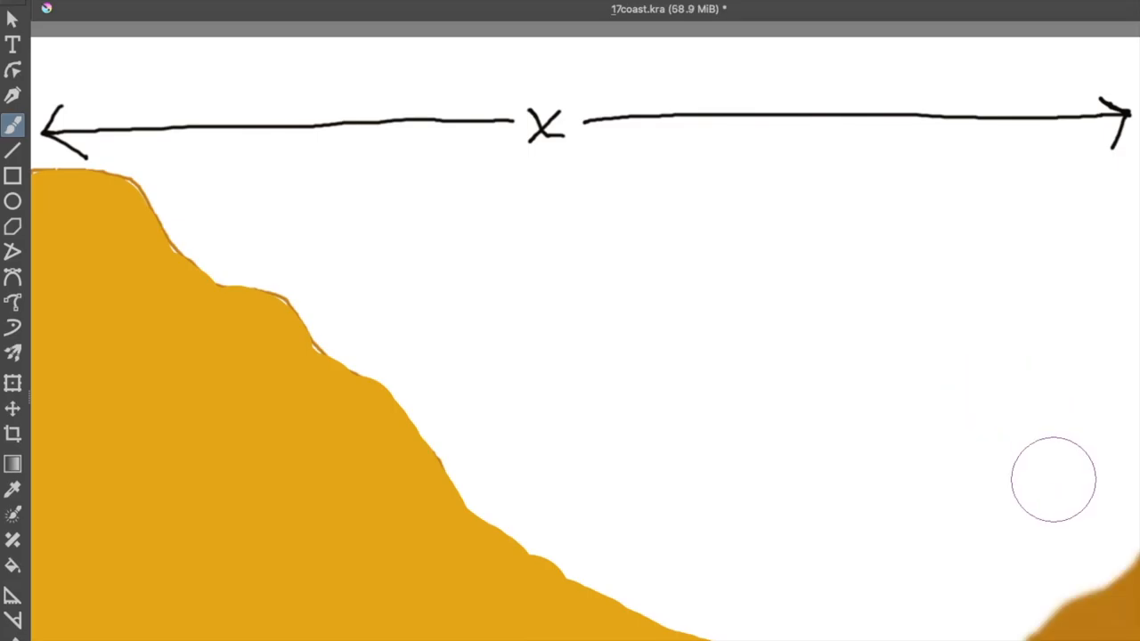
drag(1050, 481, 890, 609)
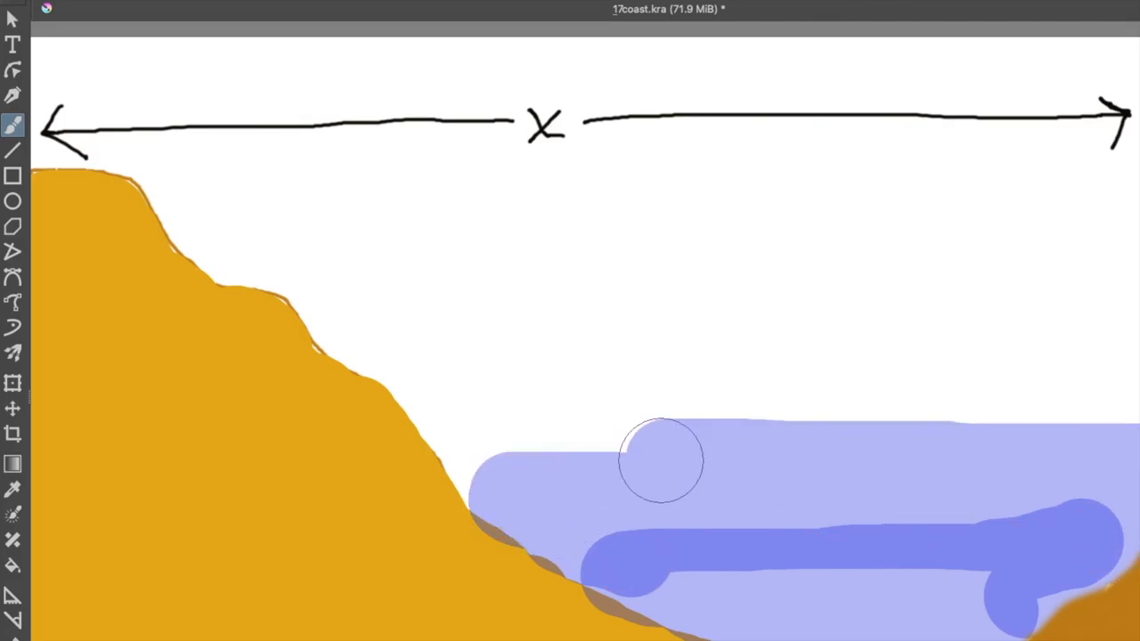
drag(658, 459, 294, 282)
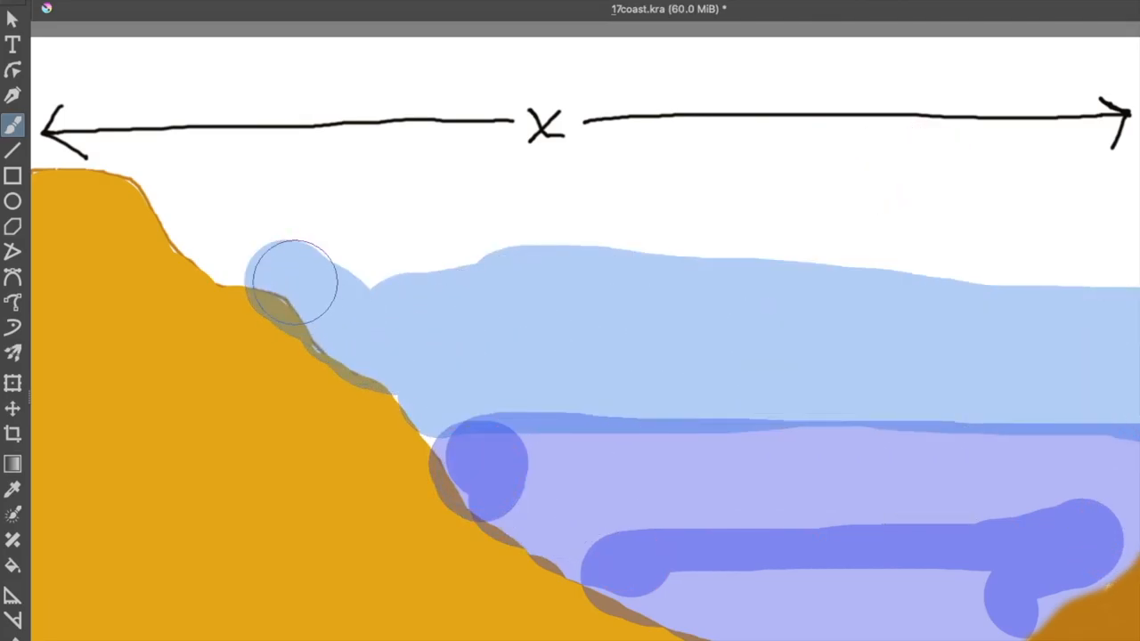
drag(267, 276, 552, 156)
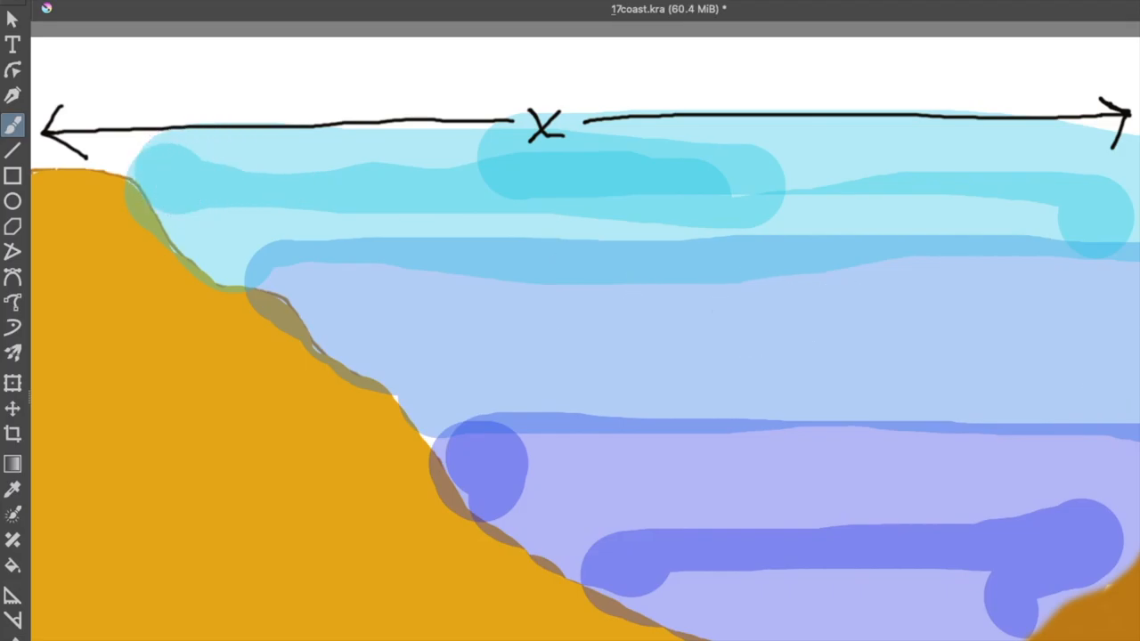
mouse_move(1066, 381)
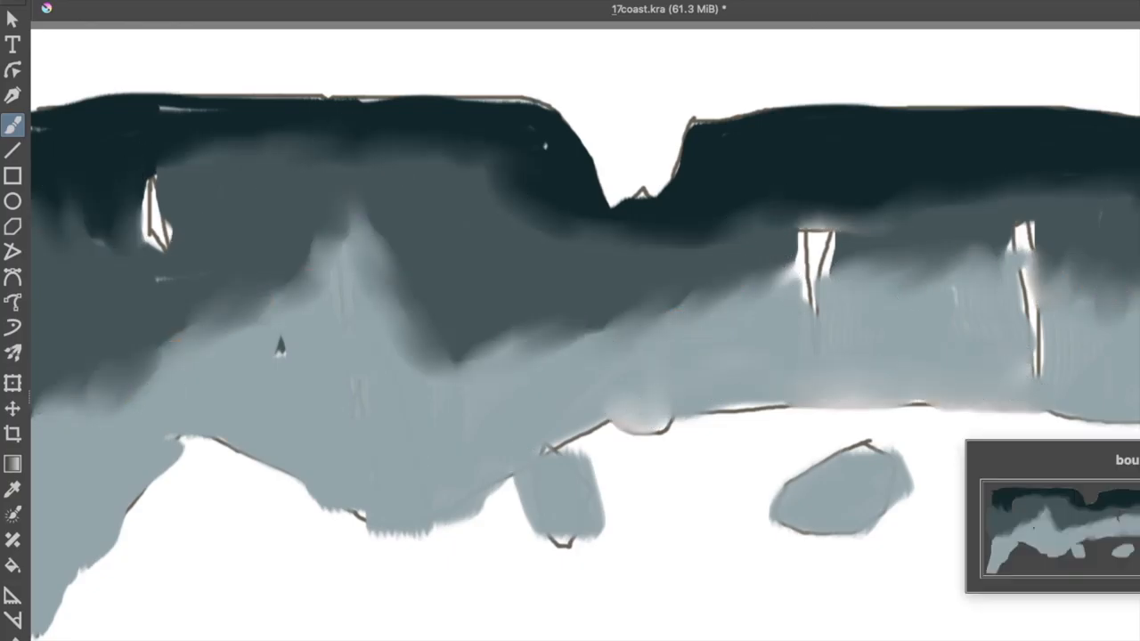
Shade the boulder coast sketch from dark teal-grey at the top to lighter grey below
drag(178, 347, 1113, 401)
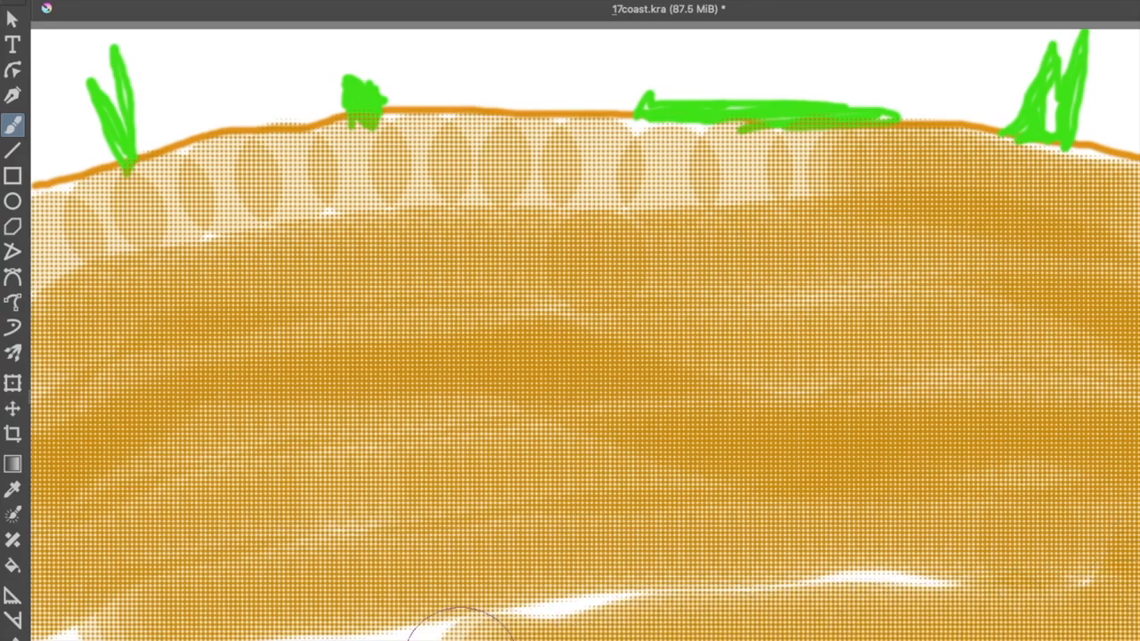
Paint cyan water over the lower beach and blend deeper blue strokes toward the bottom
drag(436, 624, 294, 178)
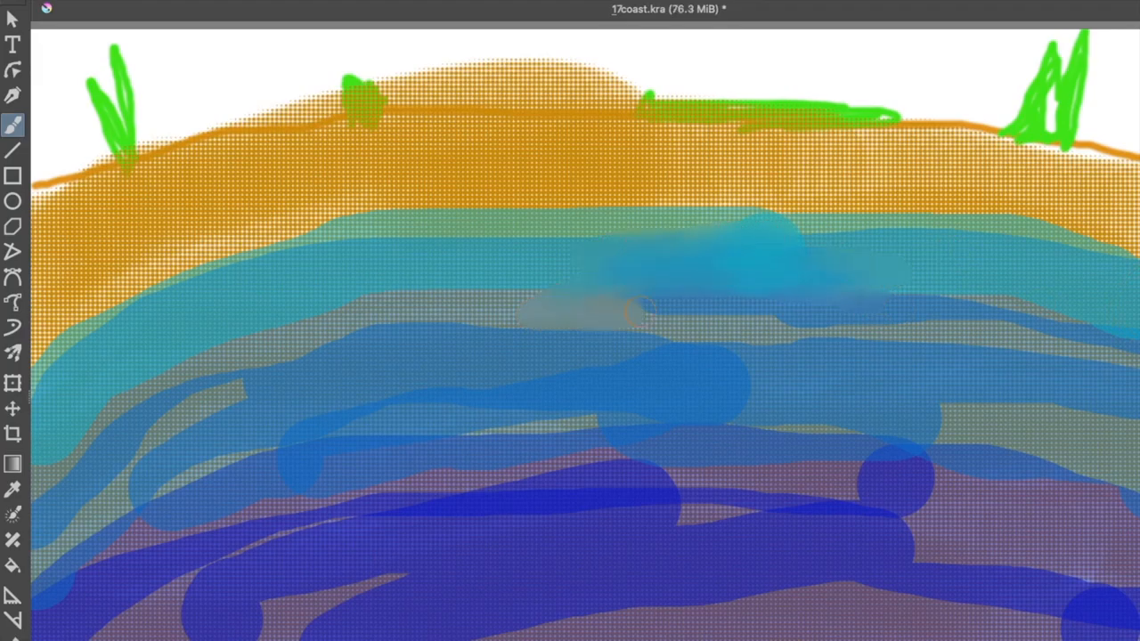
drag(641, 311, 541, 488)
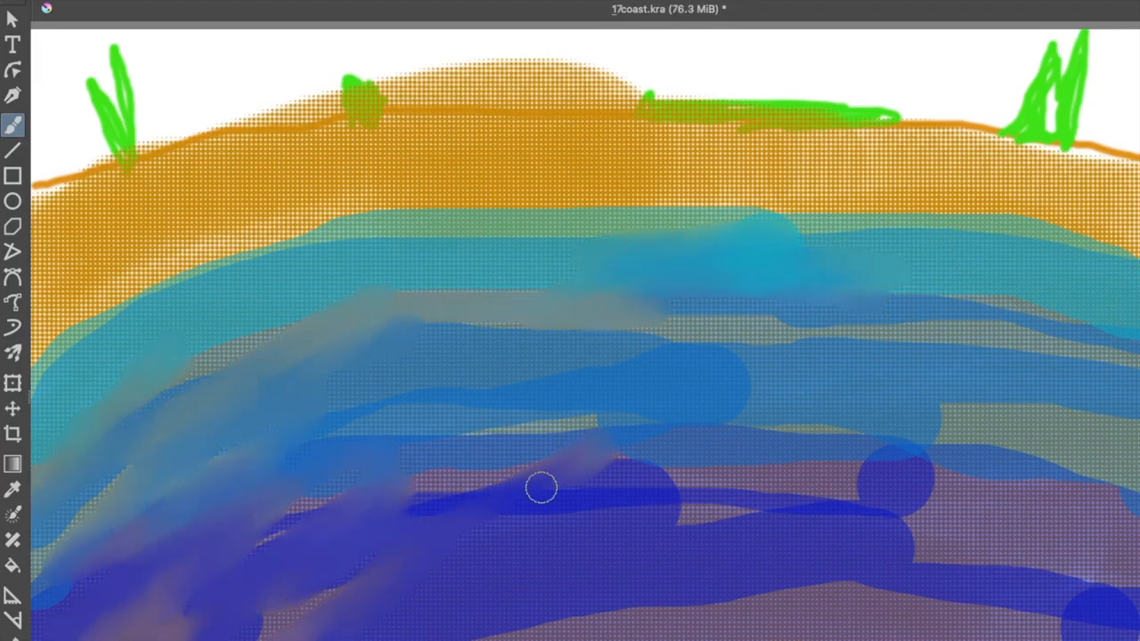